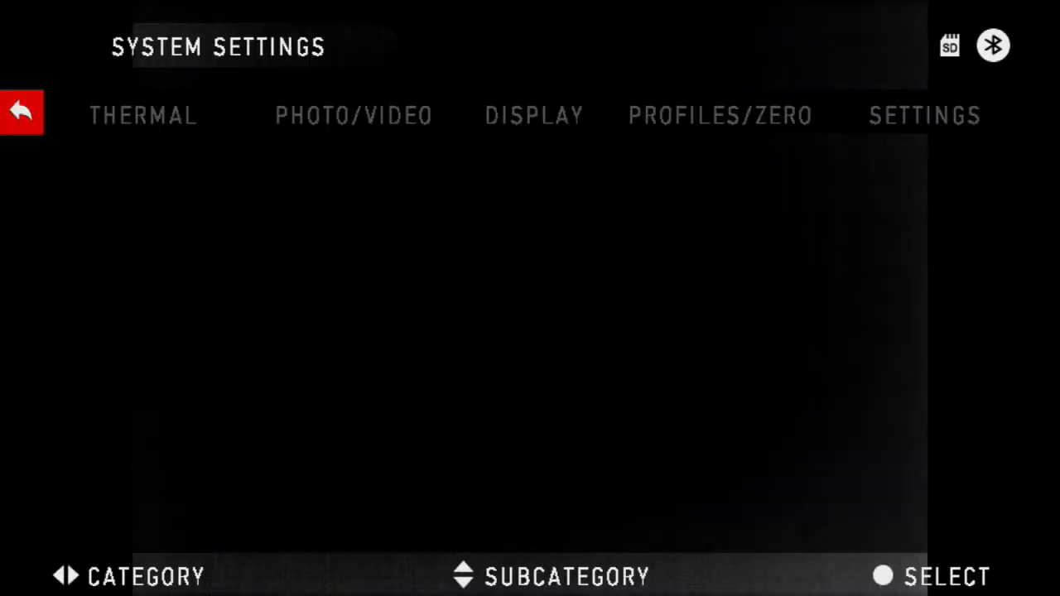
Step through Photo/Video and Display to the Settings category with Units, Date and Time, WiFi and Bluetooth, Firmware Version.
click(355, 116)
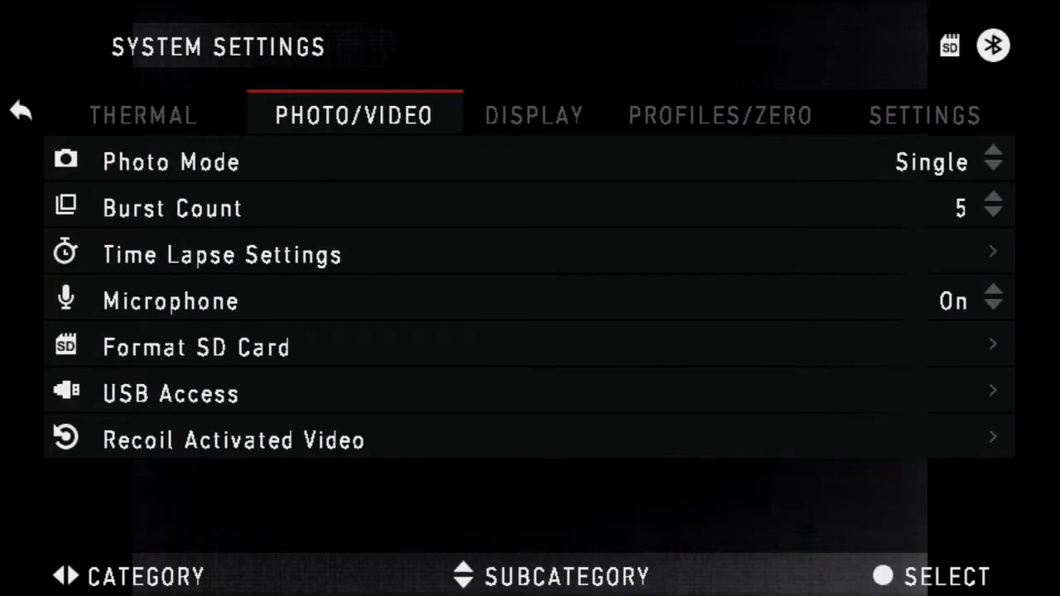
click(534, 116)
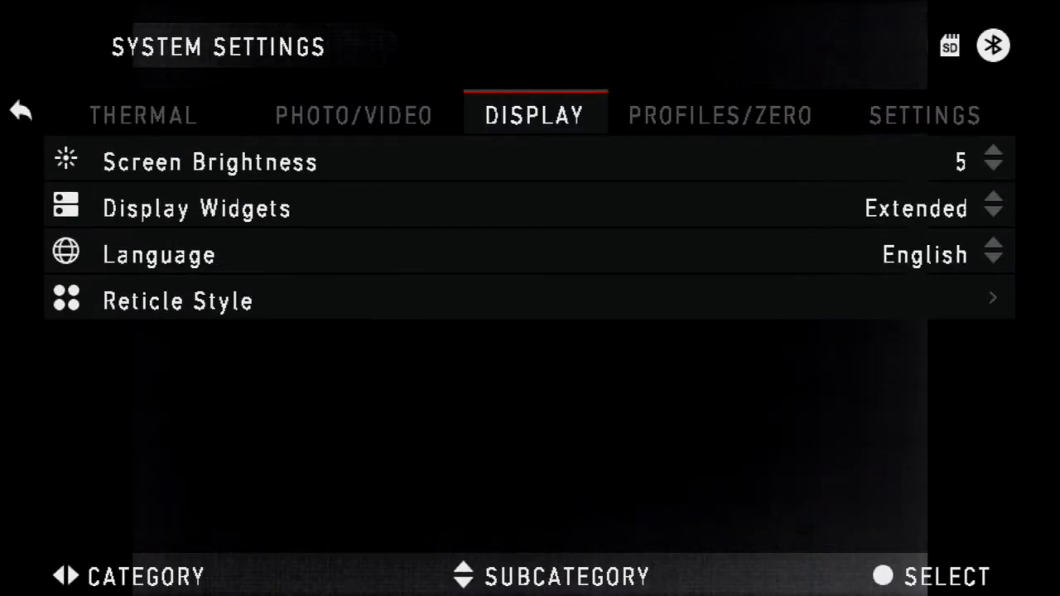
click(918, 113)
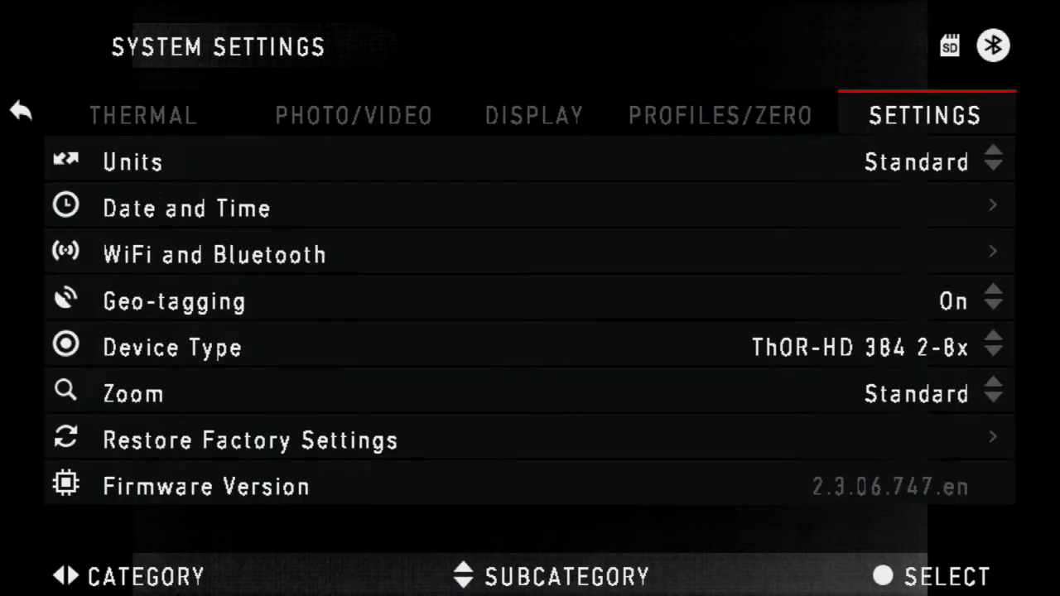